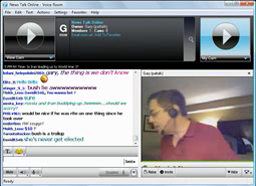
pyautogui.scroll(-3)
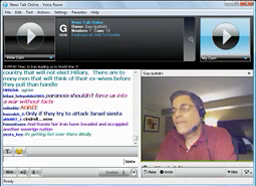
pyautogui.scroll(-3)
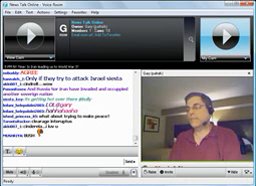
pyautogui.scroll(-3)
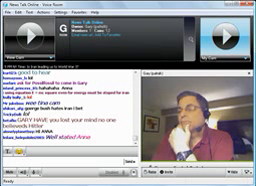
pyautogui.scroll(-3)
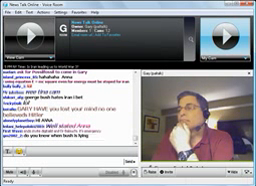